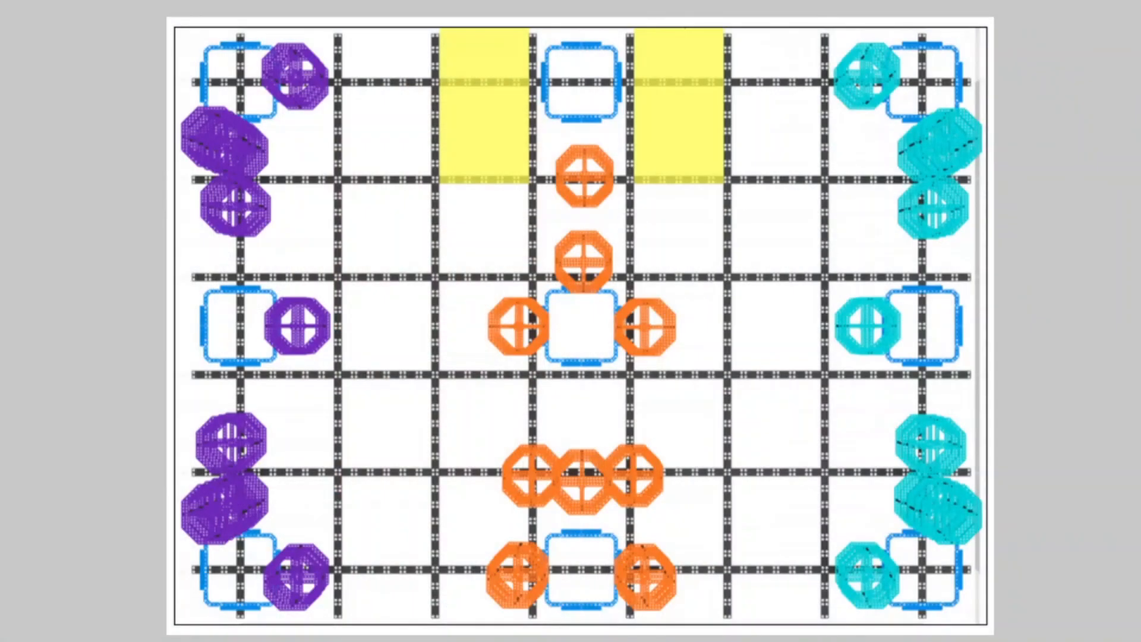
pyautogui.moveTo(698, 502)
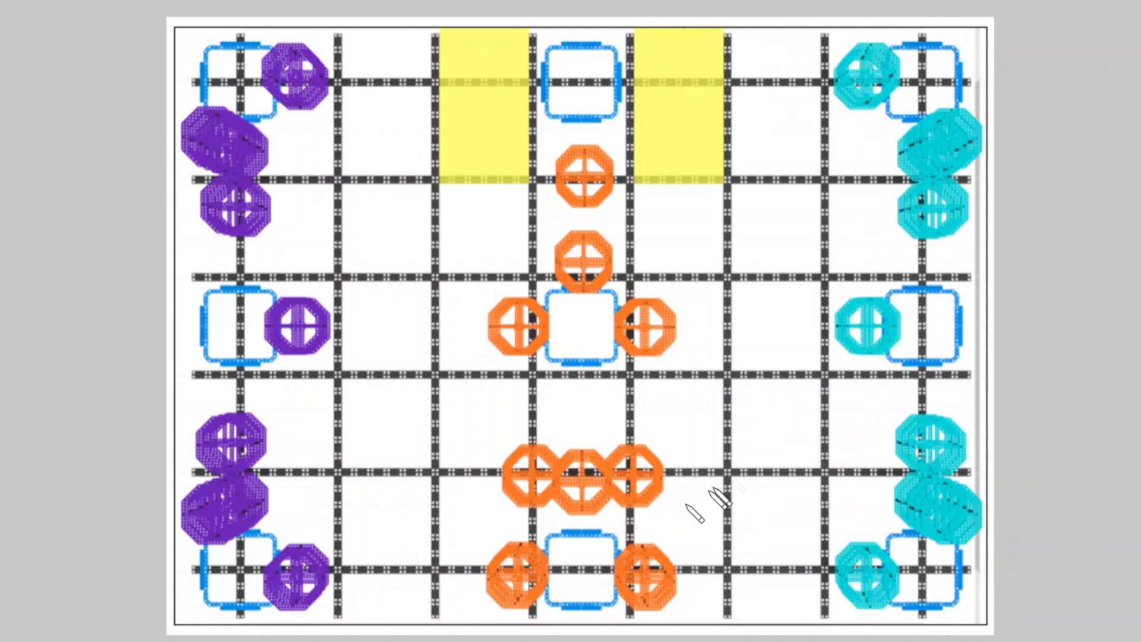
pyautogui.moveTo(727, 36)
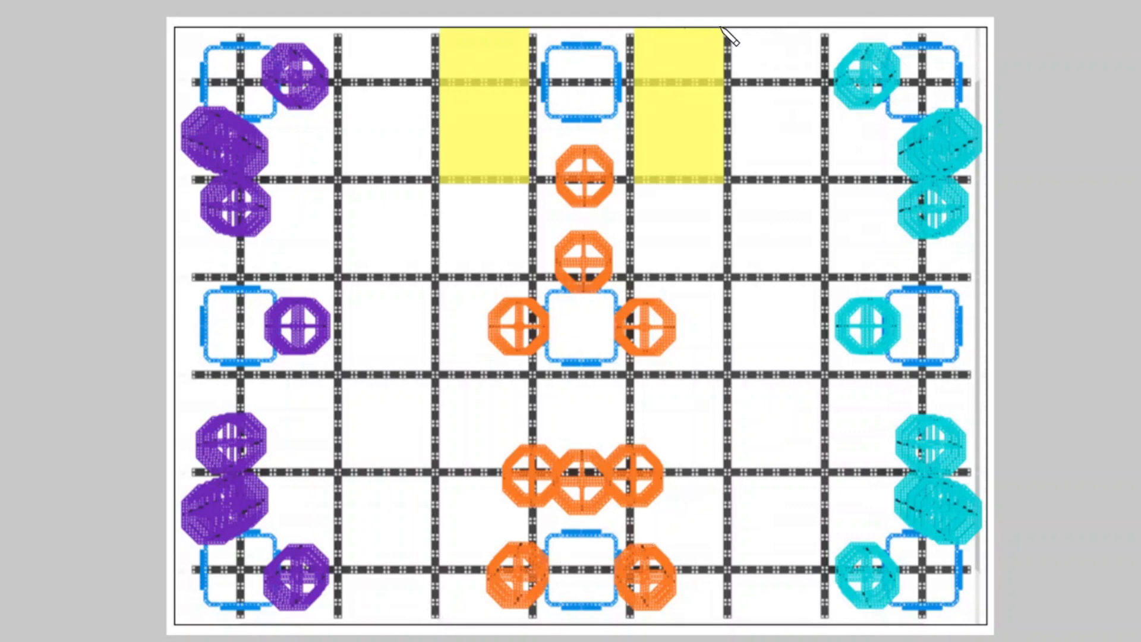